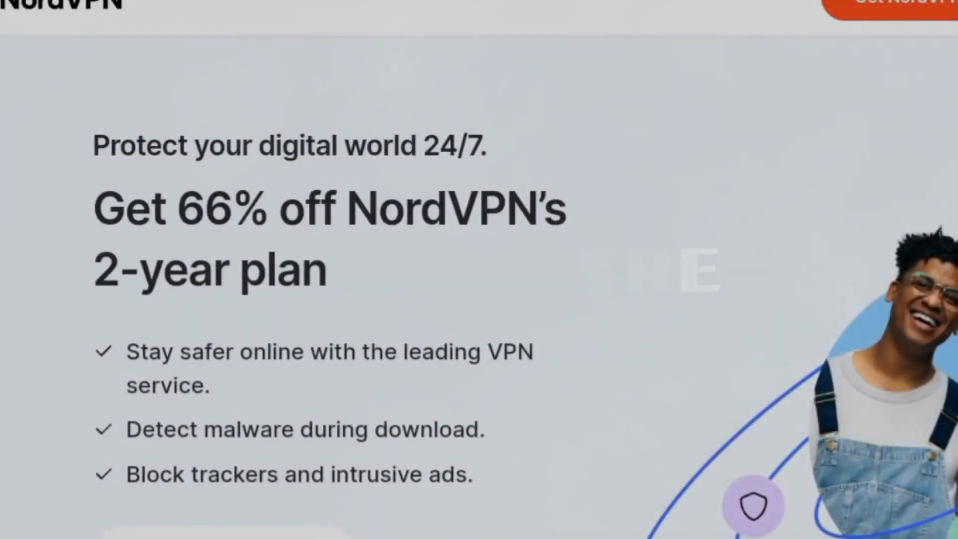
scroll("down", 3)
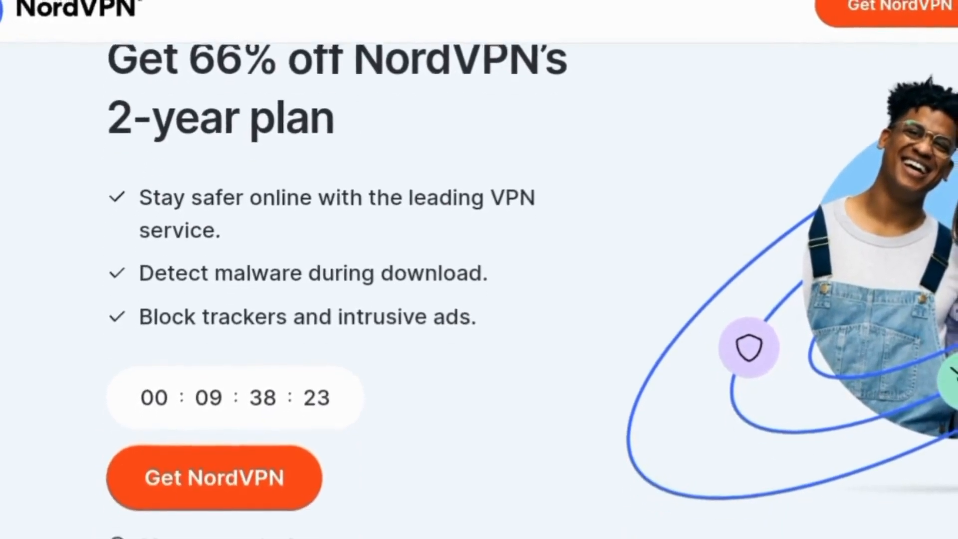
scroll("down", 3)
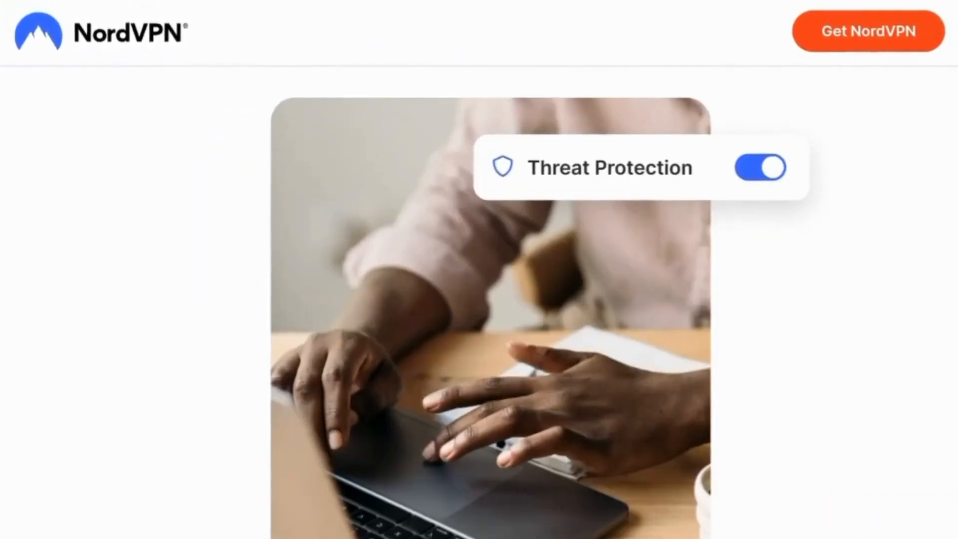
scroll("down", 3)
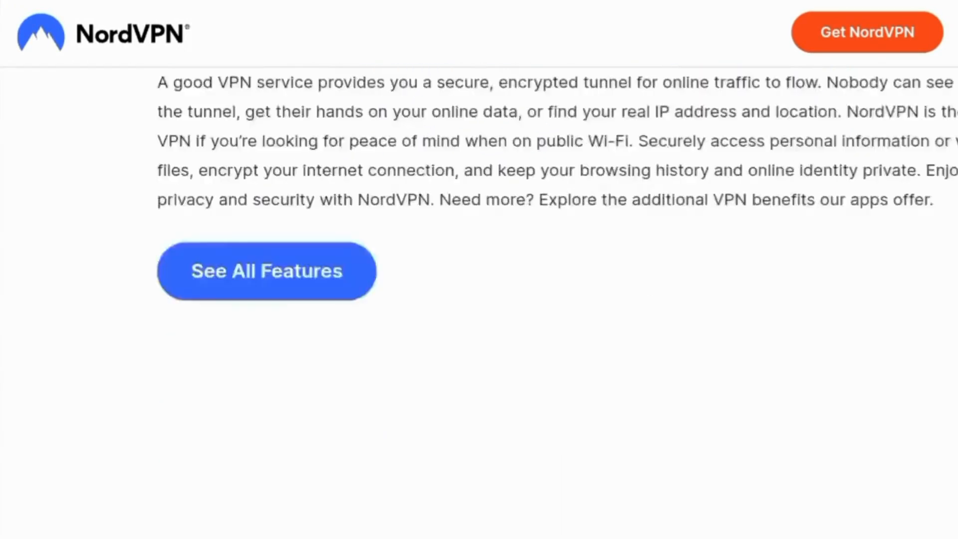
scroll("down", 3)
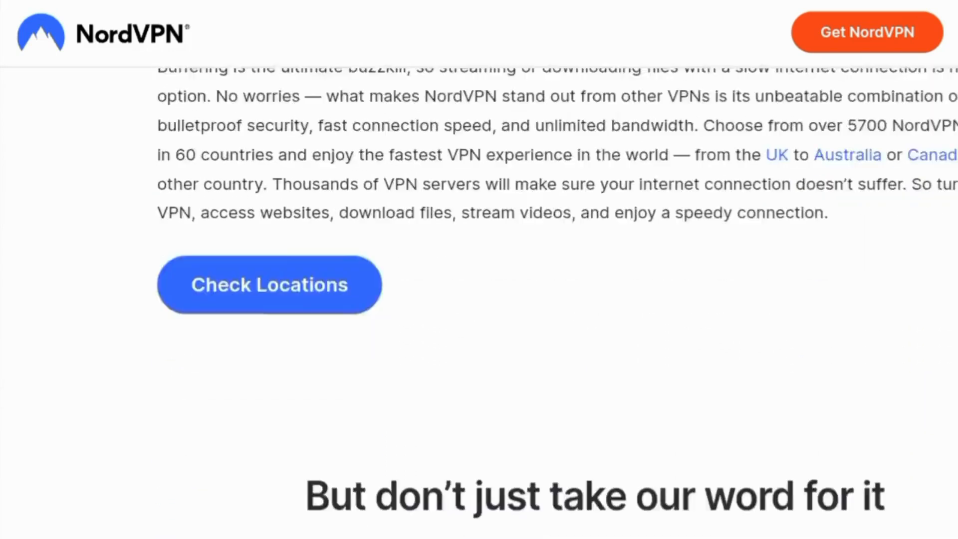
scroll("down", 3)
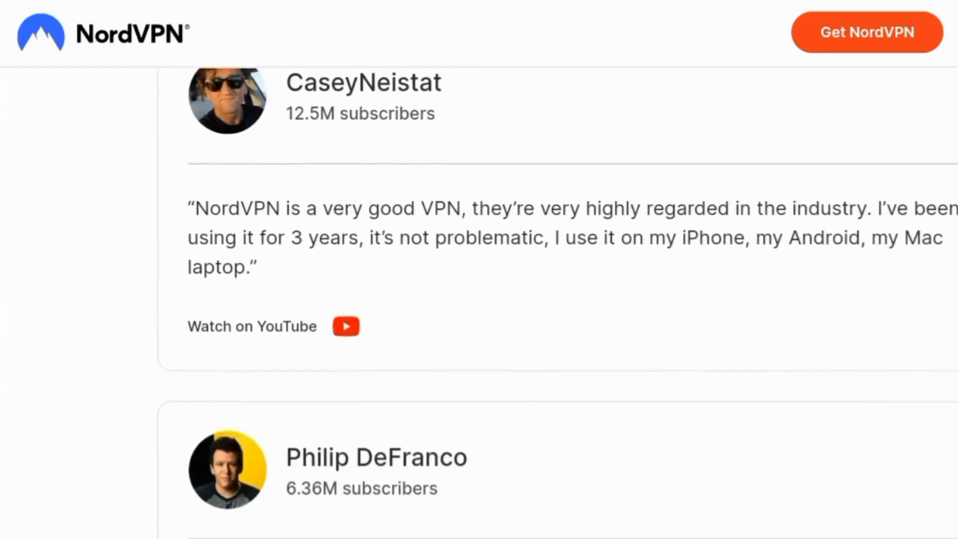
scroll("up", 3)
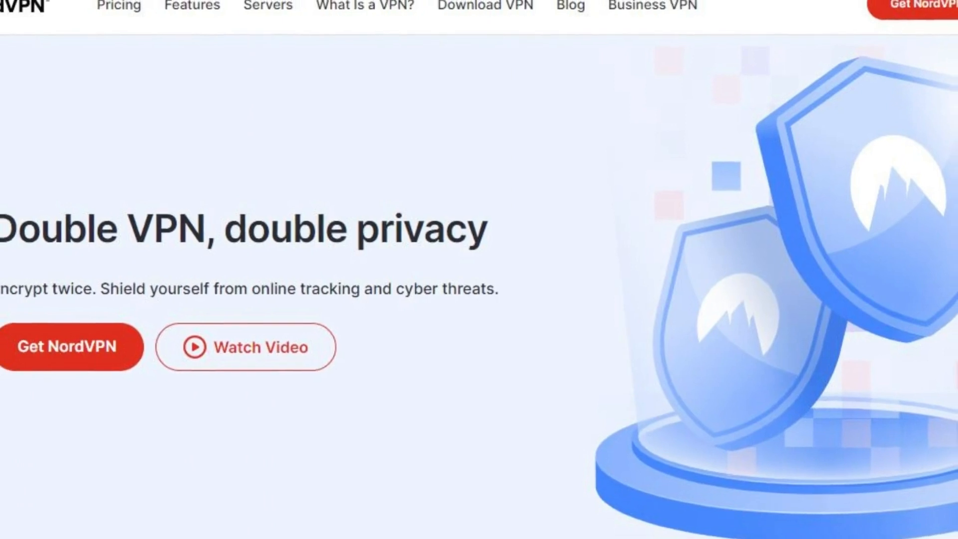